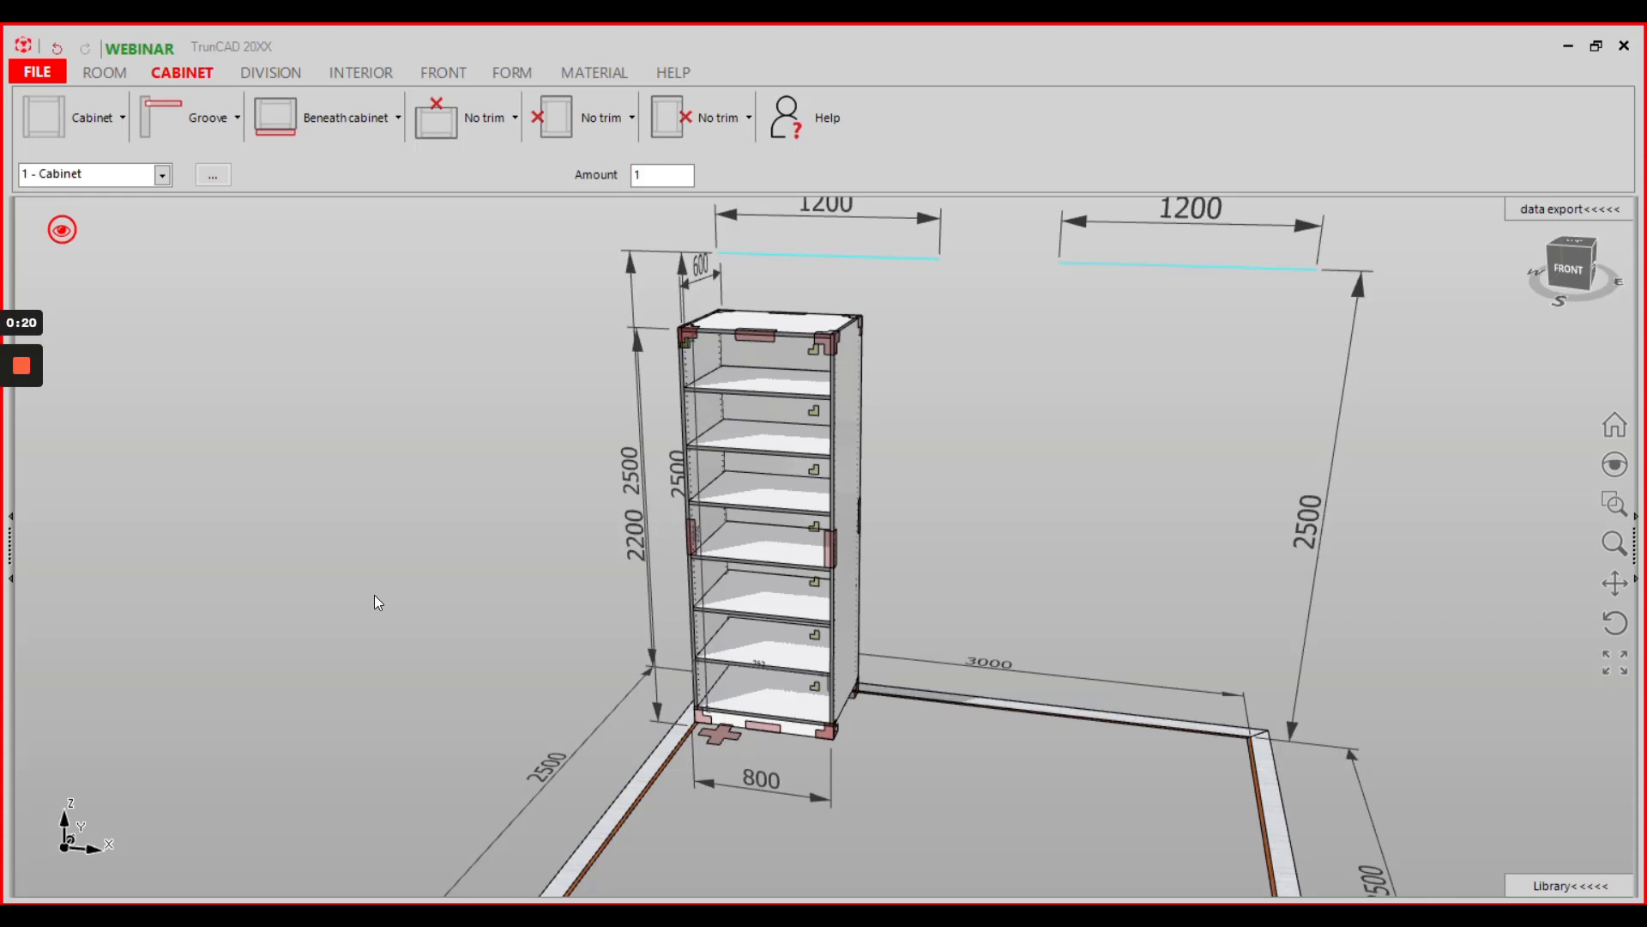
Step: Open the Adjustable_Shelf part drawing by selecting the shelf in the 3D cabinet
{"action": "left_click", "coordinate": [757, 552]}
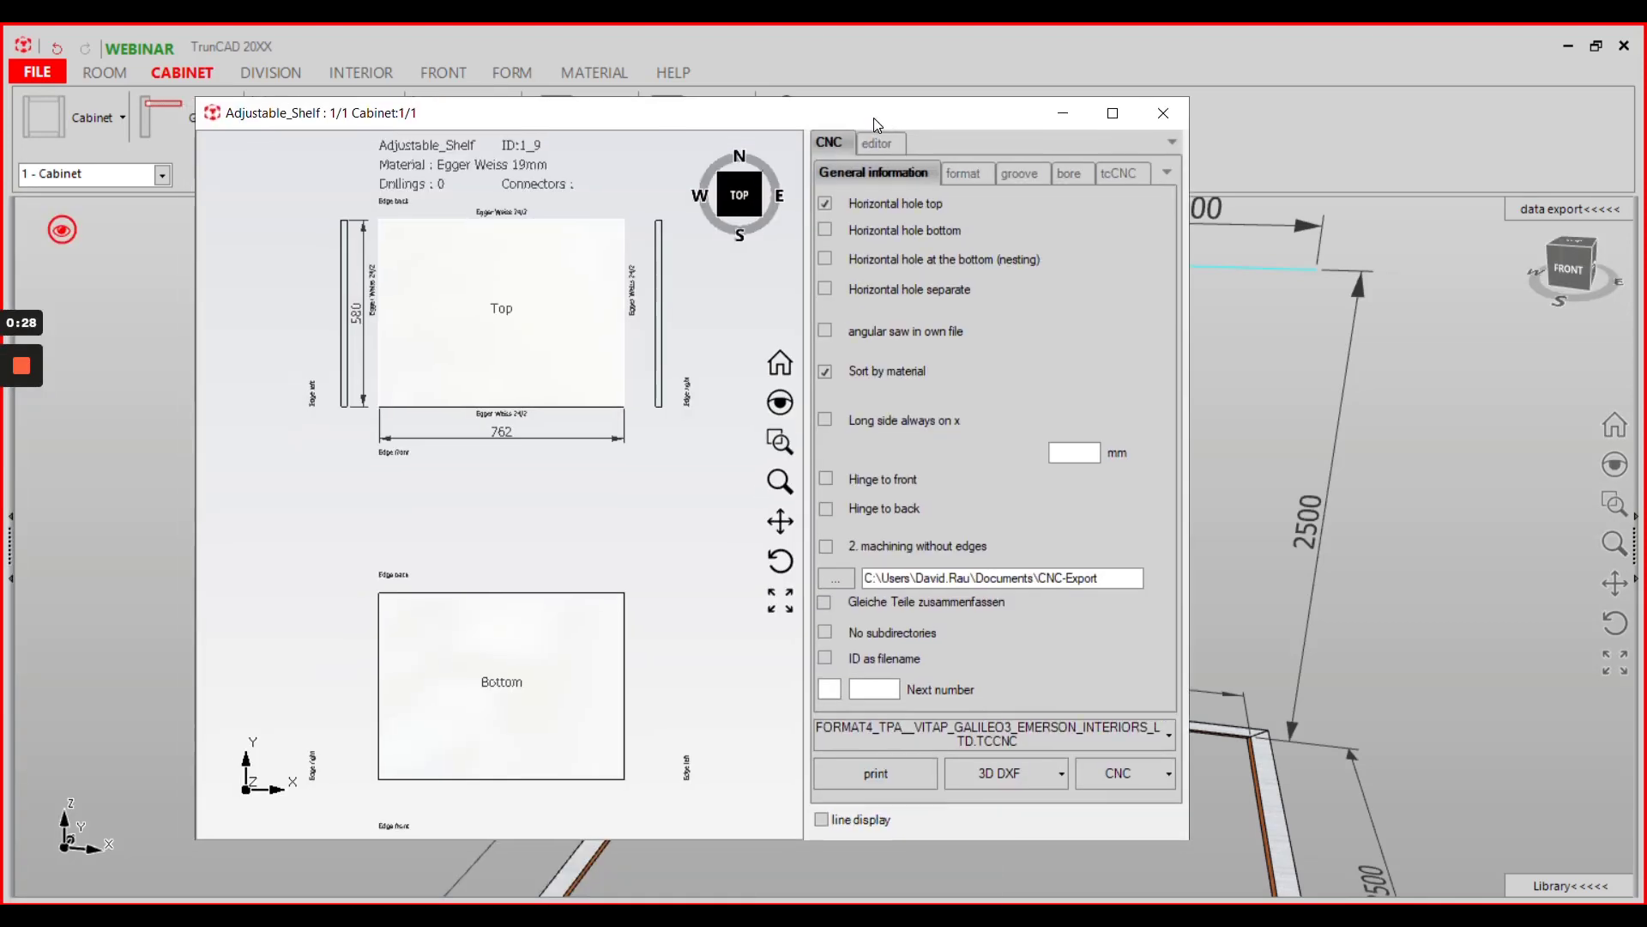
Step: Set Left and Right connectors to Clamex_P14, then close and reopen the shelf drawing
{"action": "left_click", "coordinate": [878, 141]}
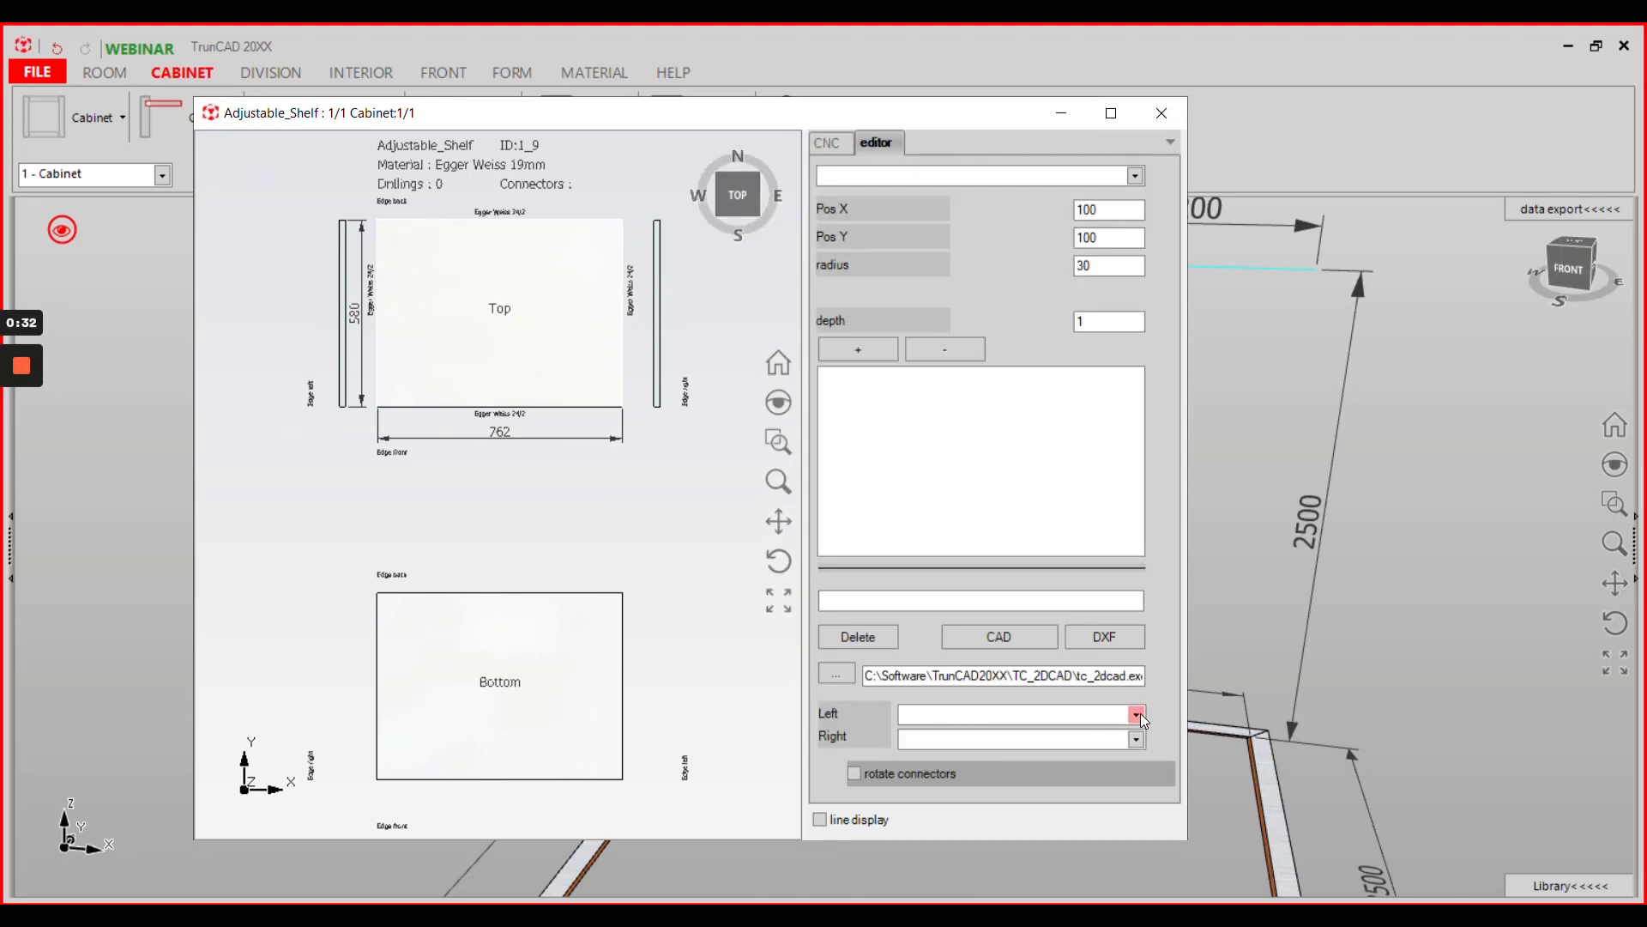
{"action": "left_click", "coordinate": [1136, 714]}
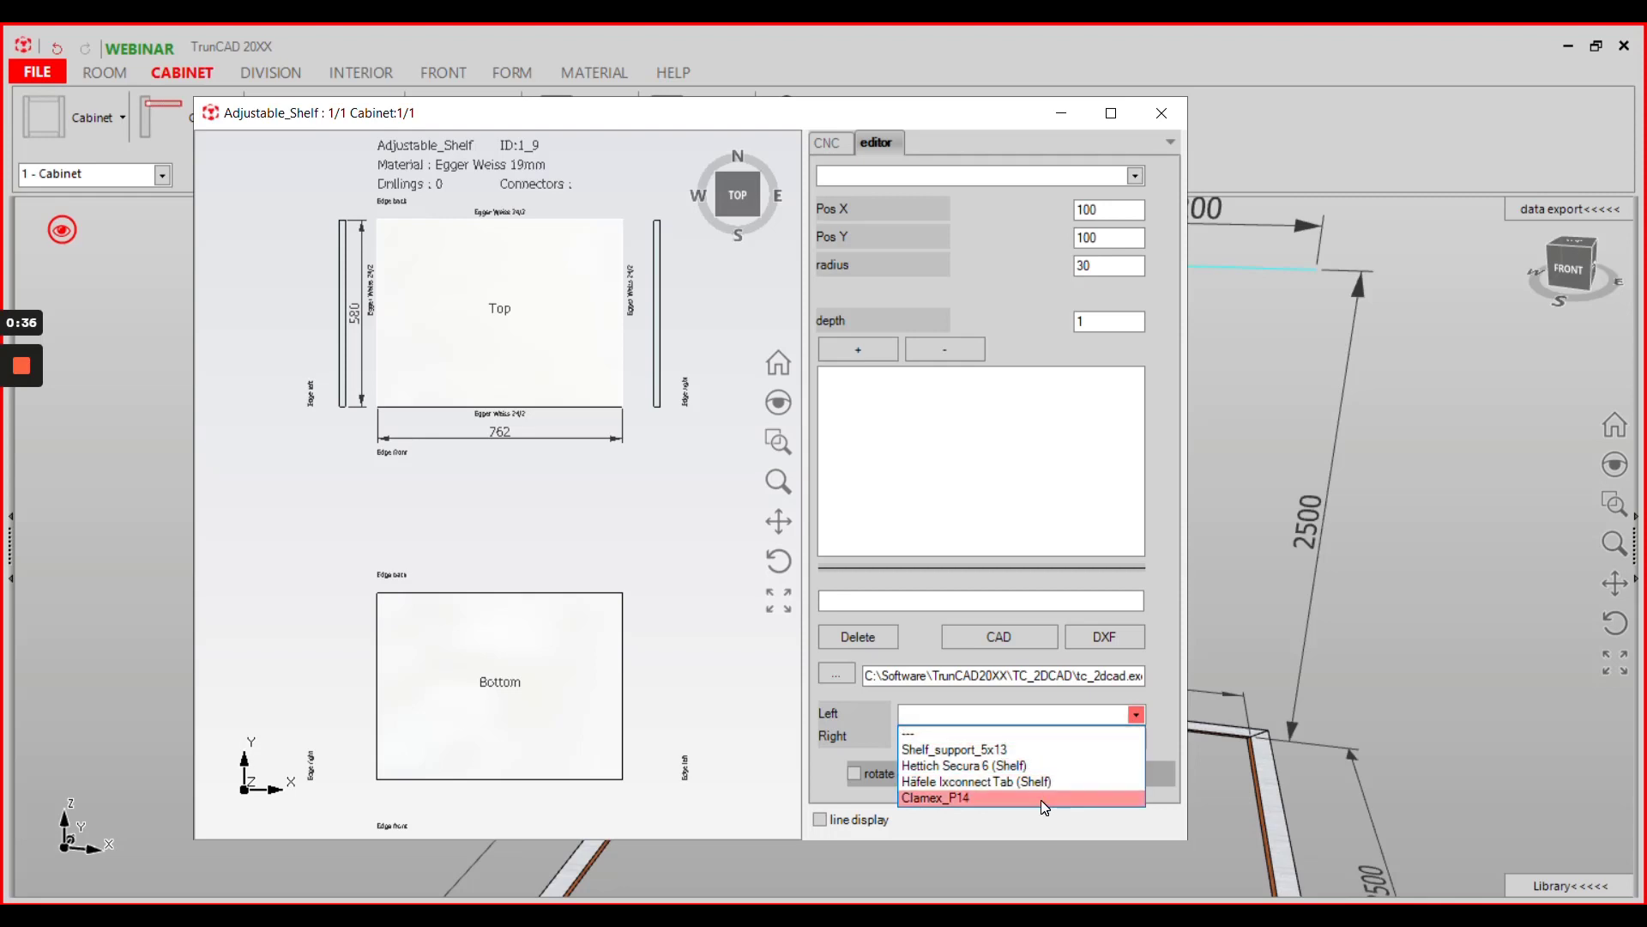
{"action": "left_click", "coordinate": [935, 797]}
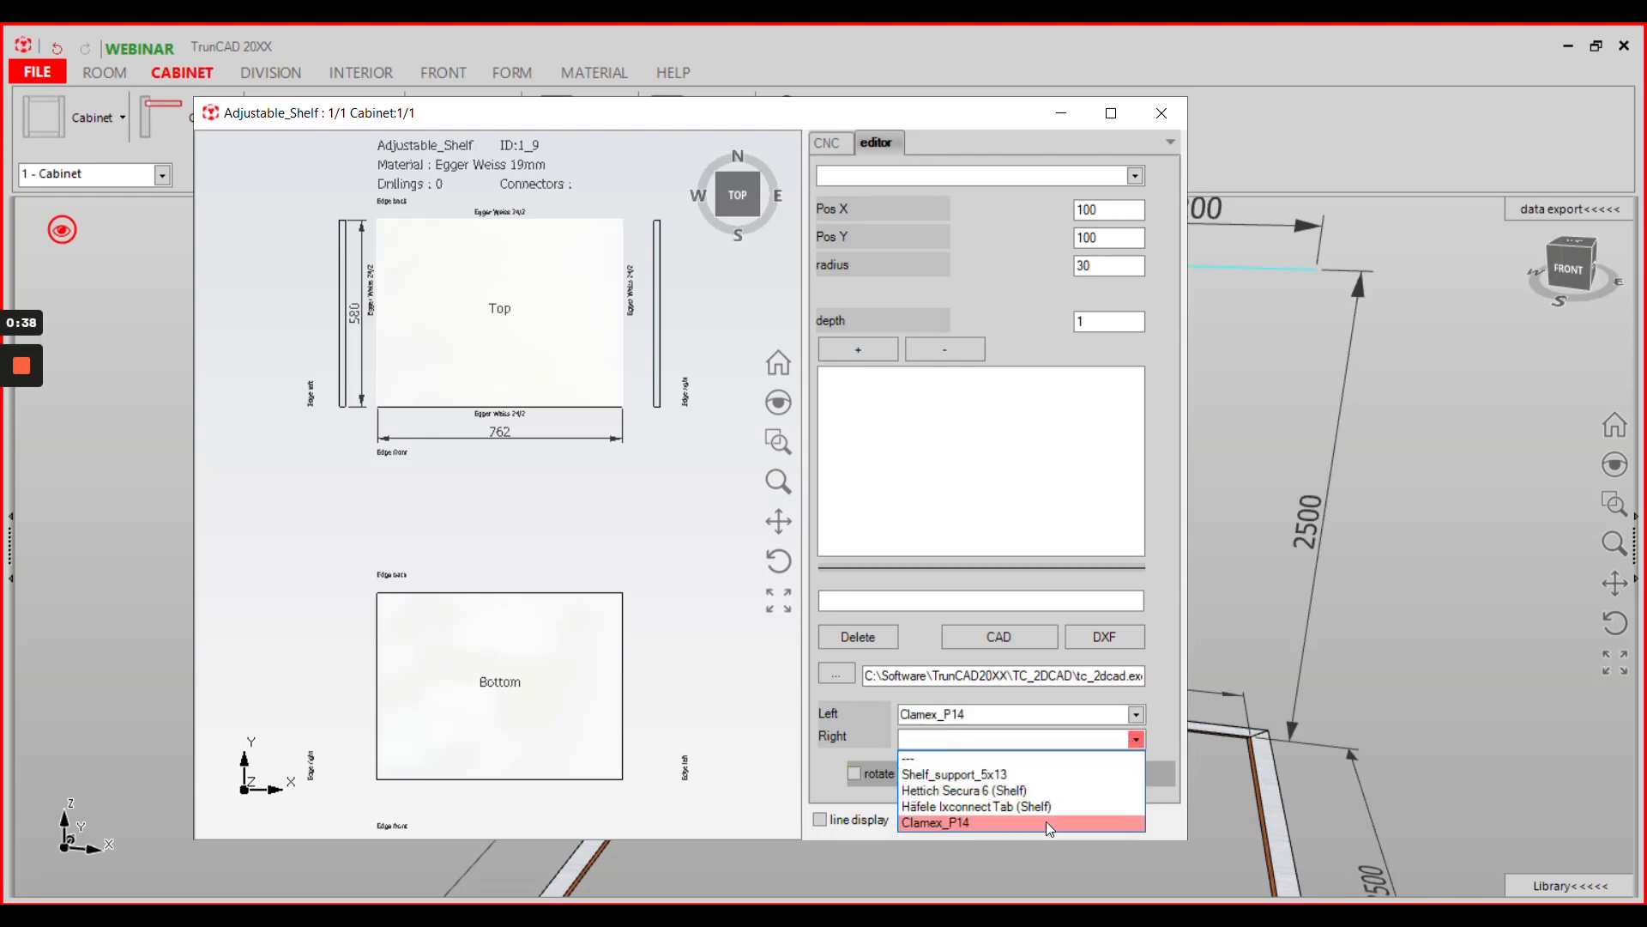
{"action": "left_click", "coordinate": [935, 822]}
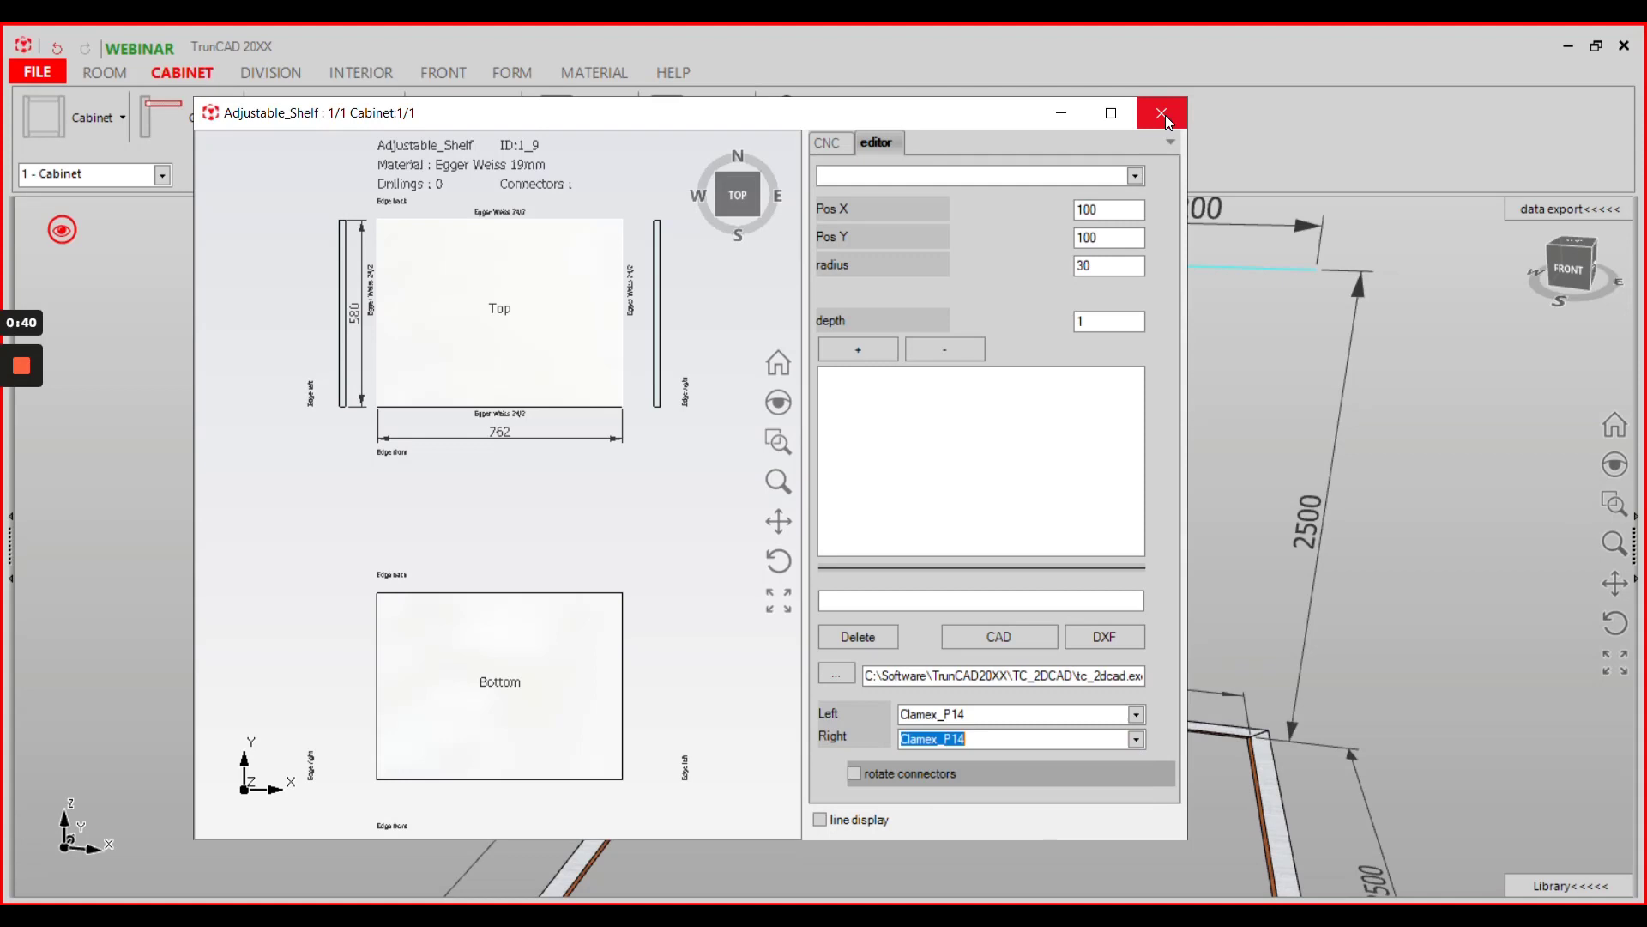
{"action": "left_click", "coordinate": [1162, 113]}
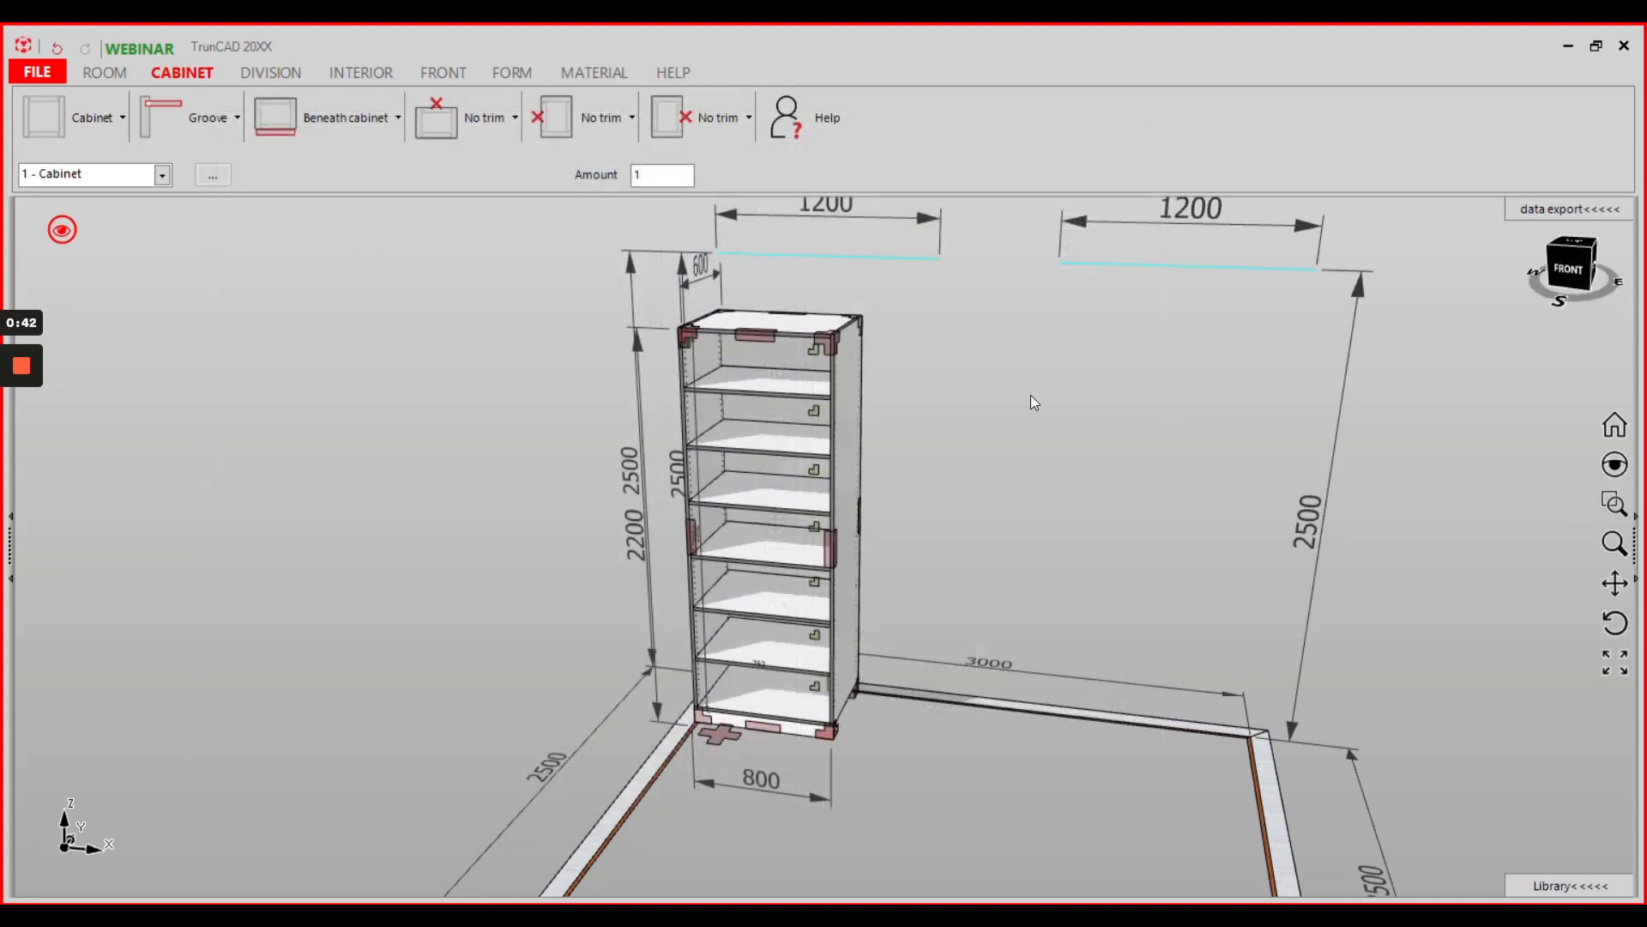
{"action": "mouse_move", "coordinate": [986, 579]}
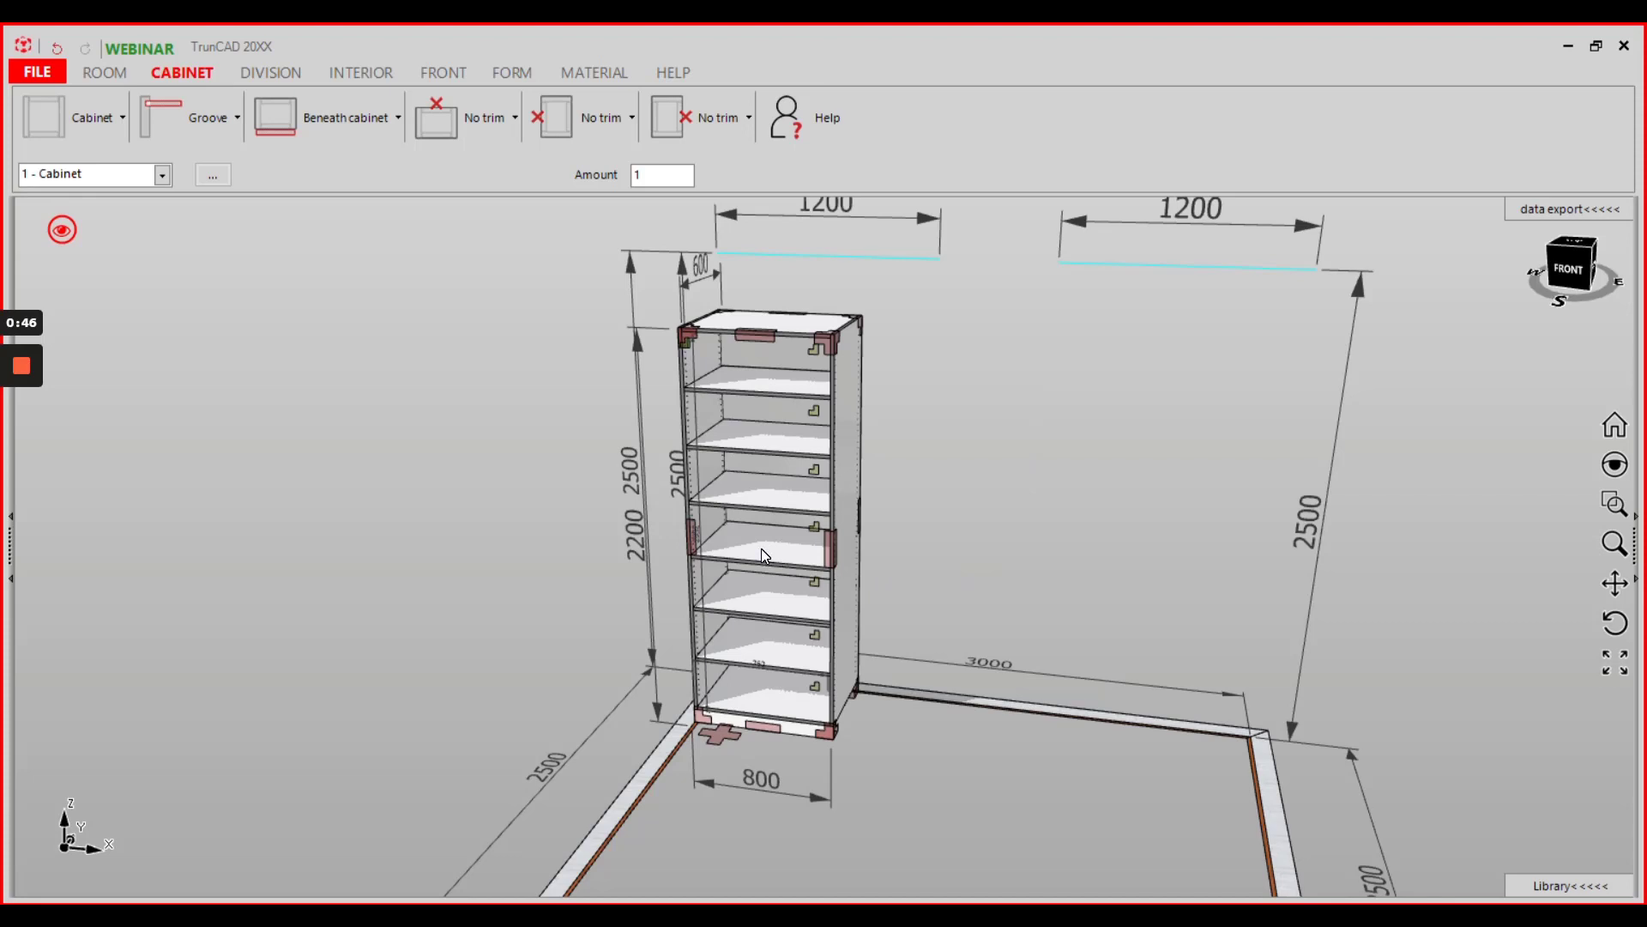
{"action": "left_click", "coordinate": [757, 552]}
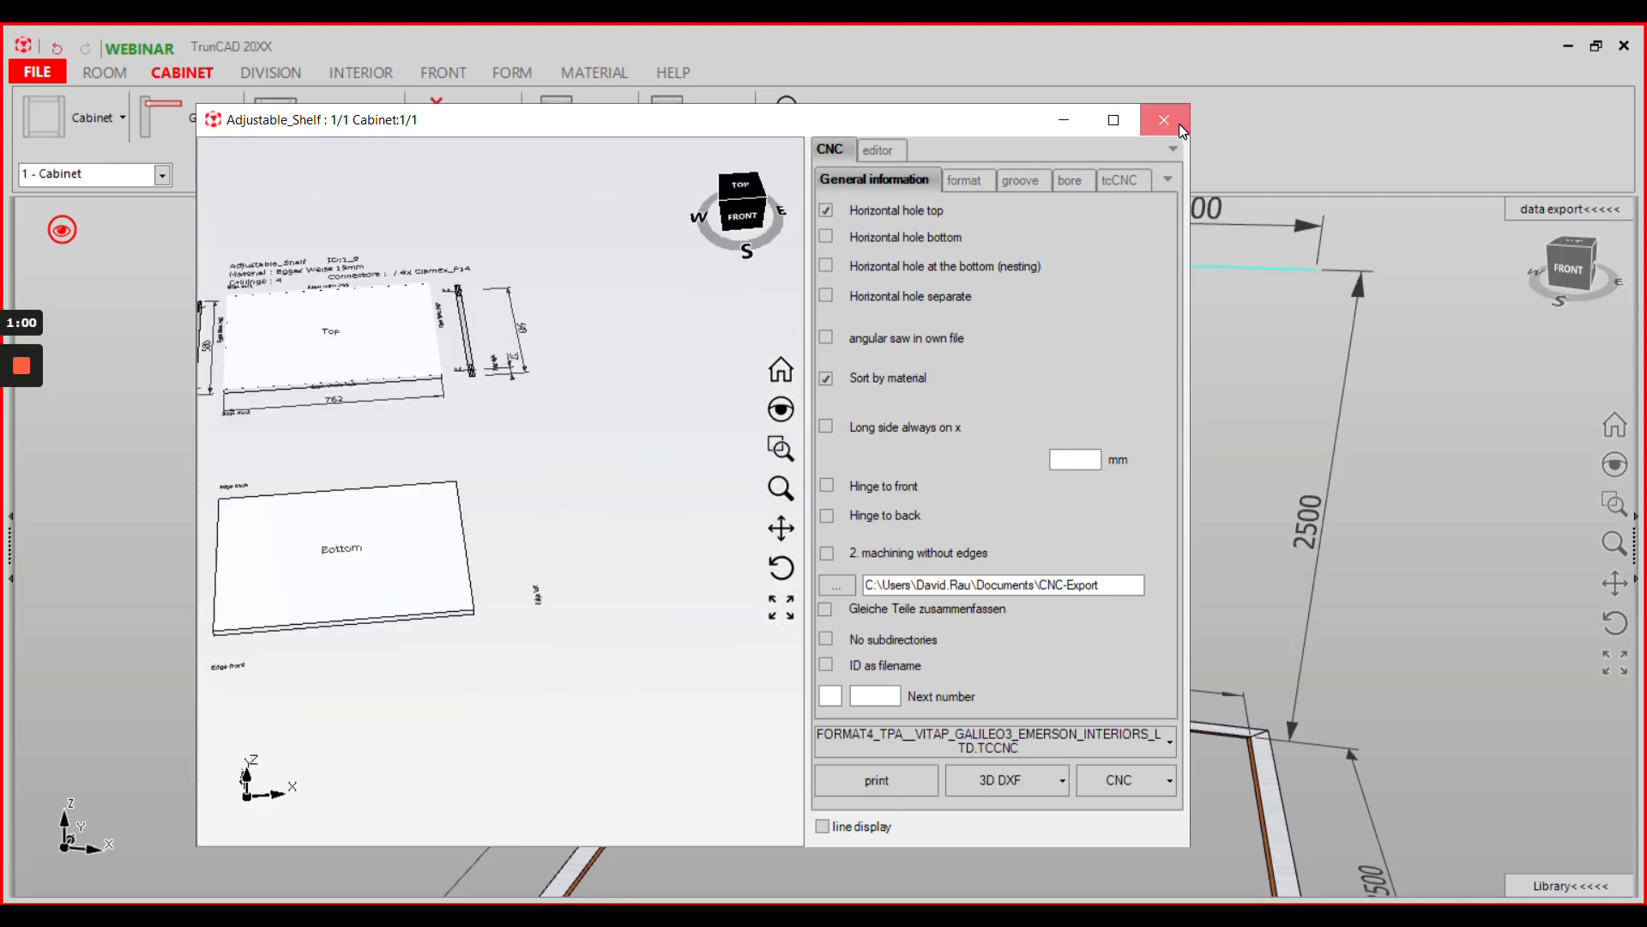
Step: Close the Clamex-equipped shelf drawing and return to the cabinet model
{"action": "left_click", "coordinate": [1164, 120]}
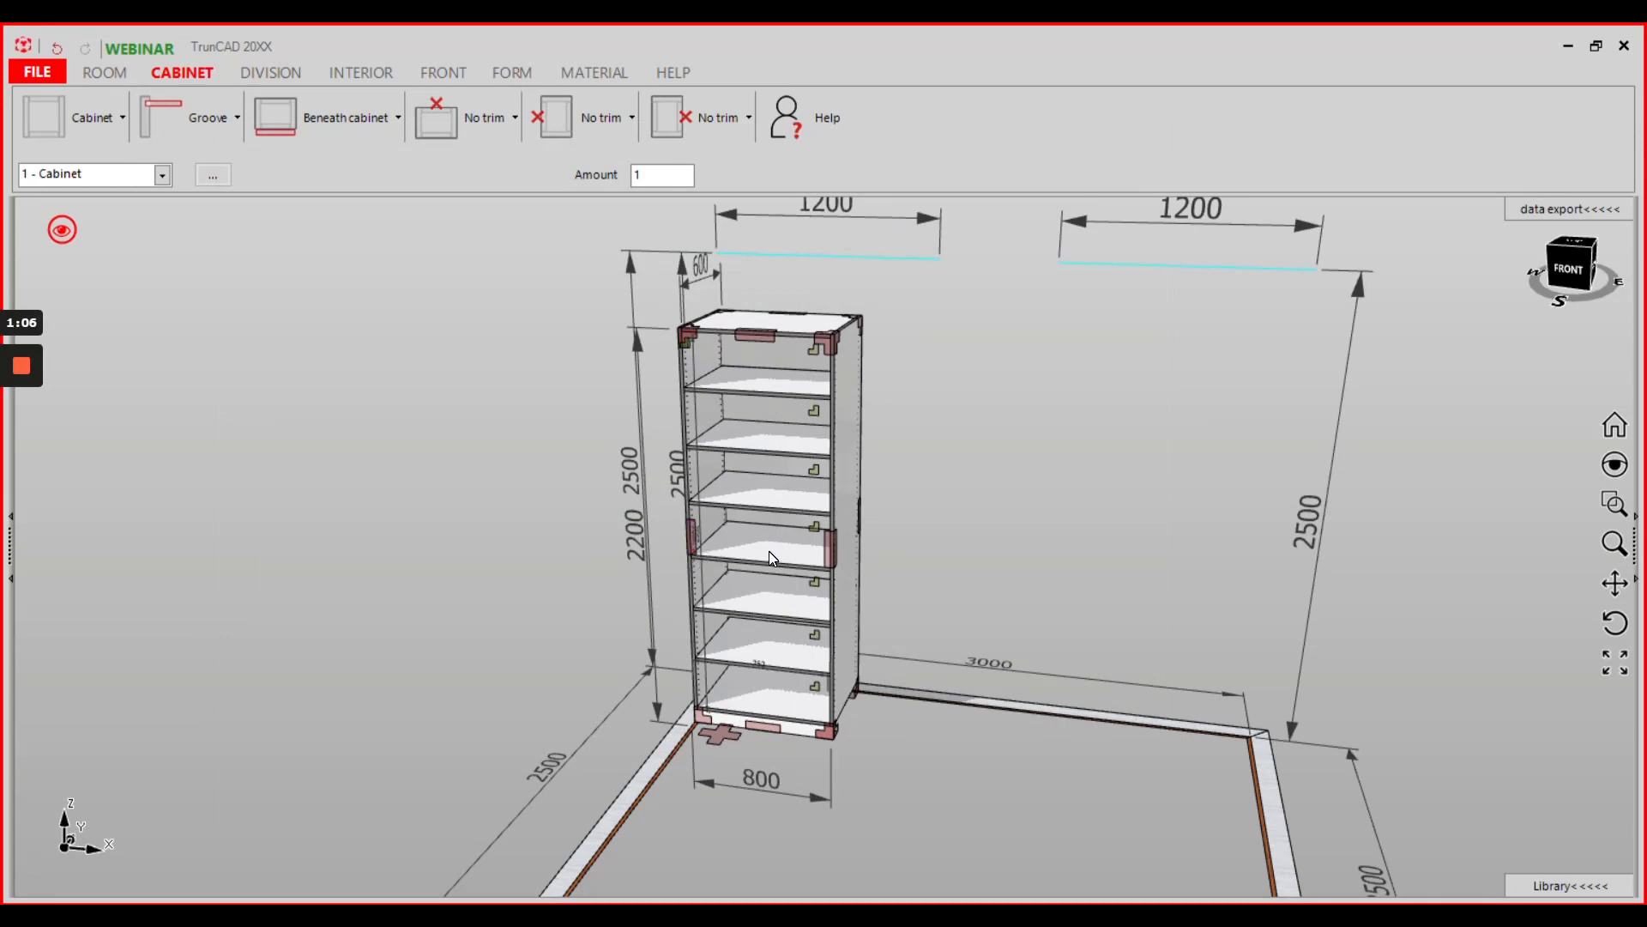
{"action": "left_click", "coordinate": [757, 599]}
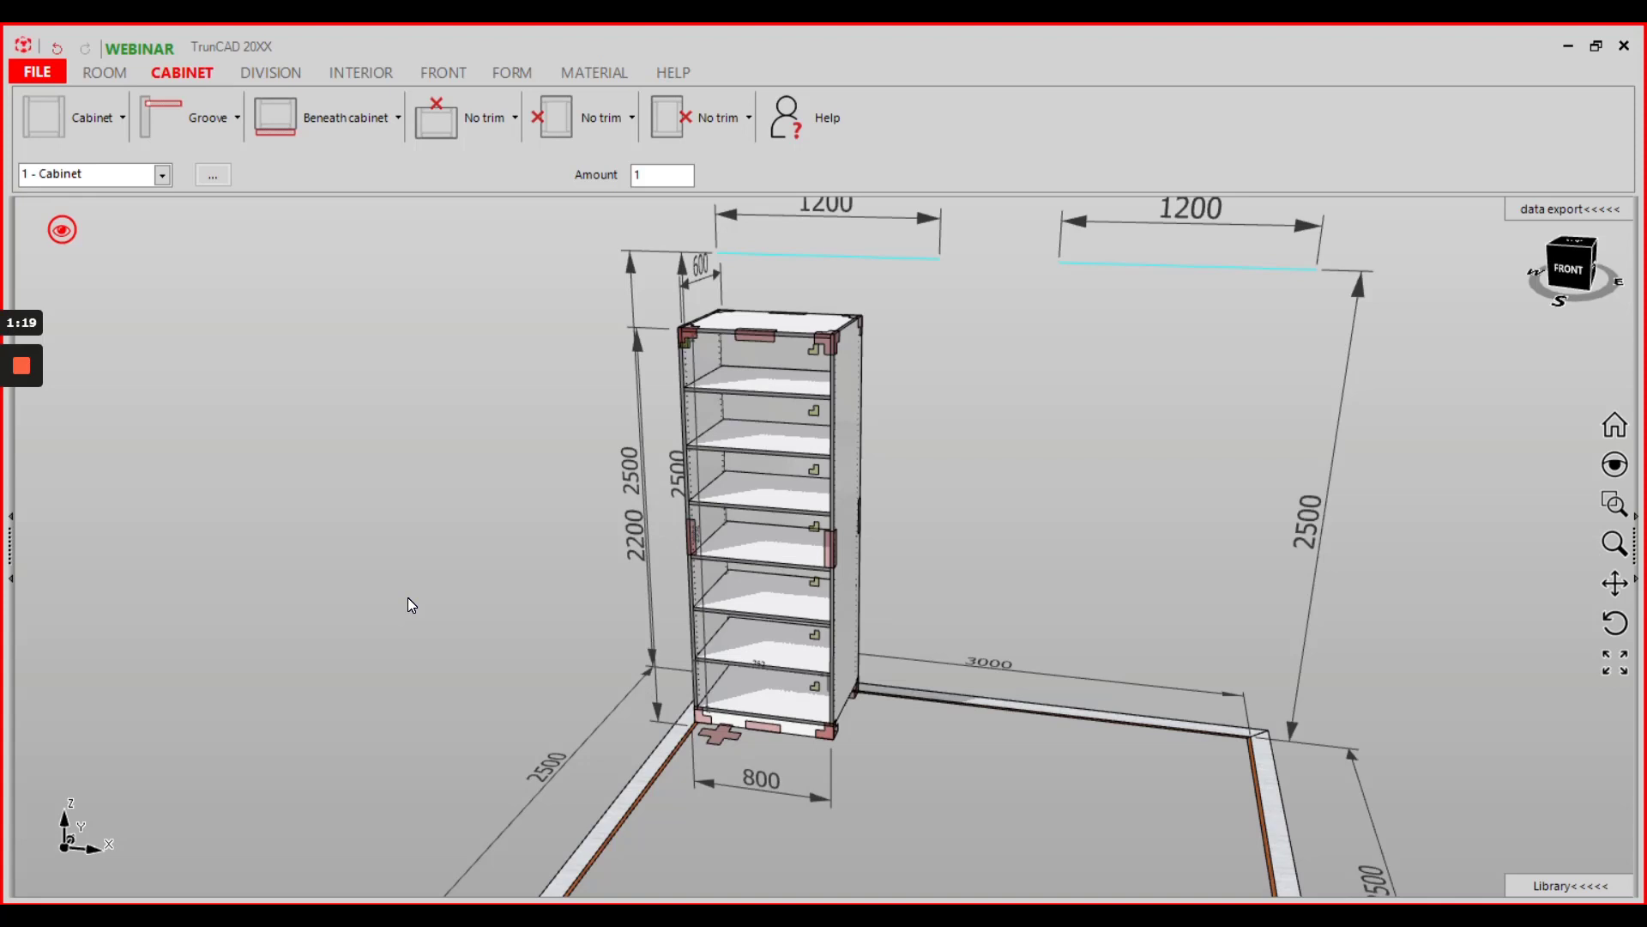
{"action": "mouse_move", "coordinate": [383, 473]}
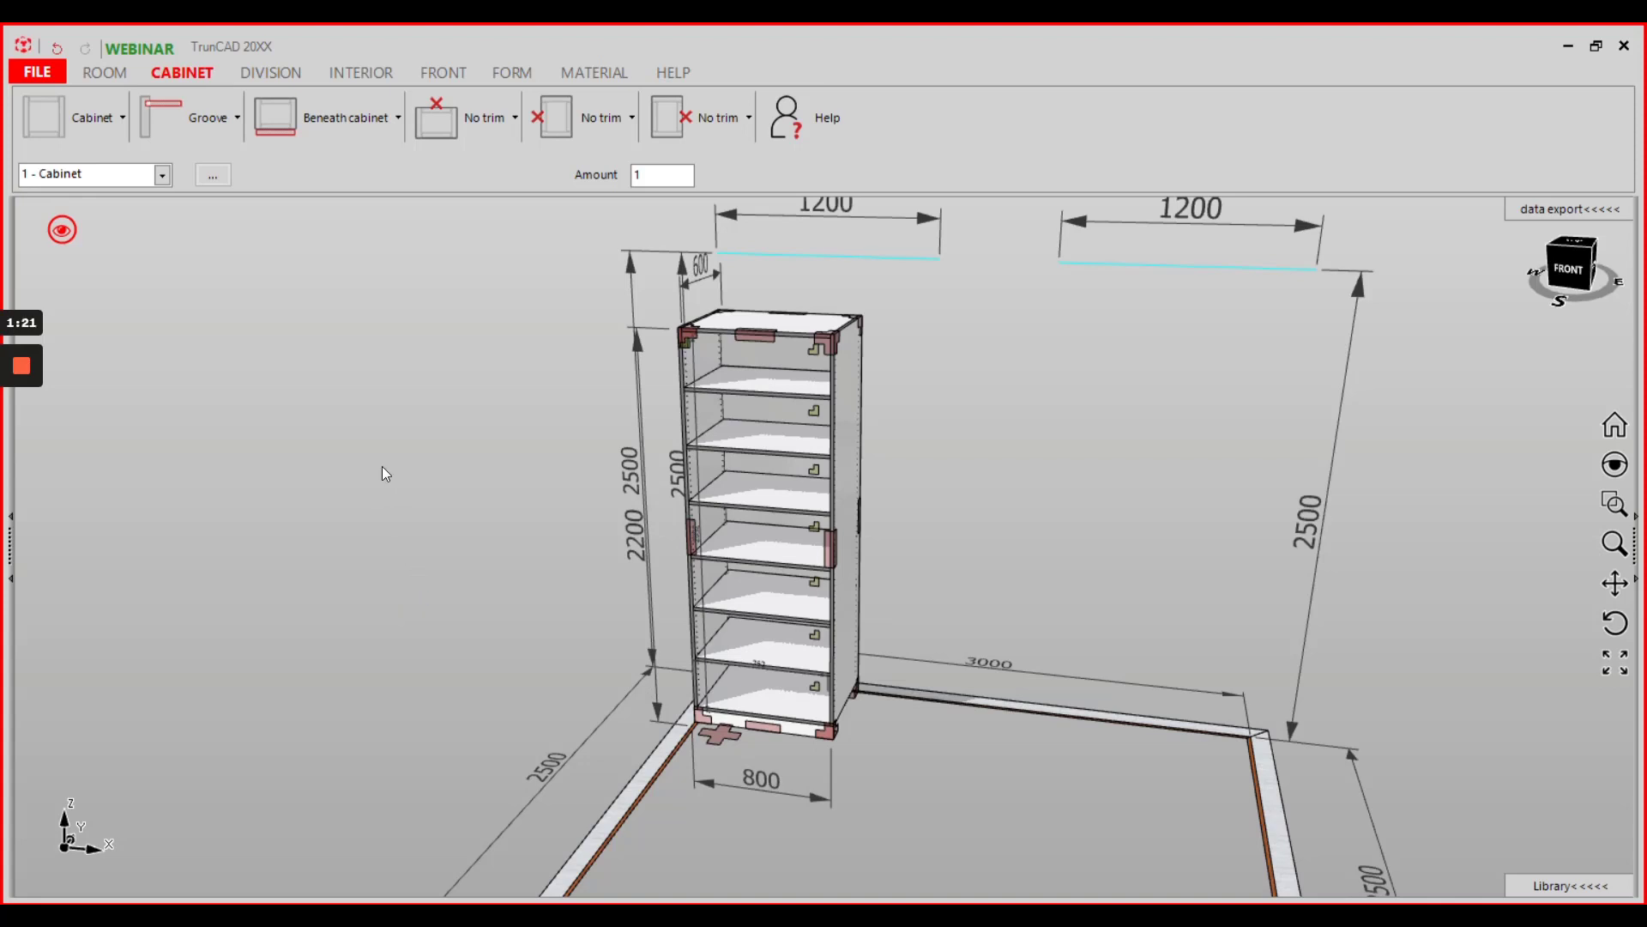
Step: In Connectors Settings, select the Clamex_P14 construction applying from 0 mm
{"action": "left_click", "coordinate": [121, 117]}
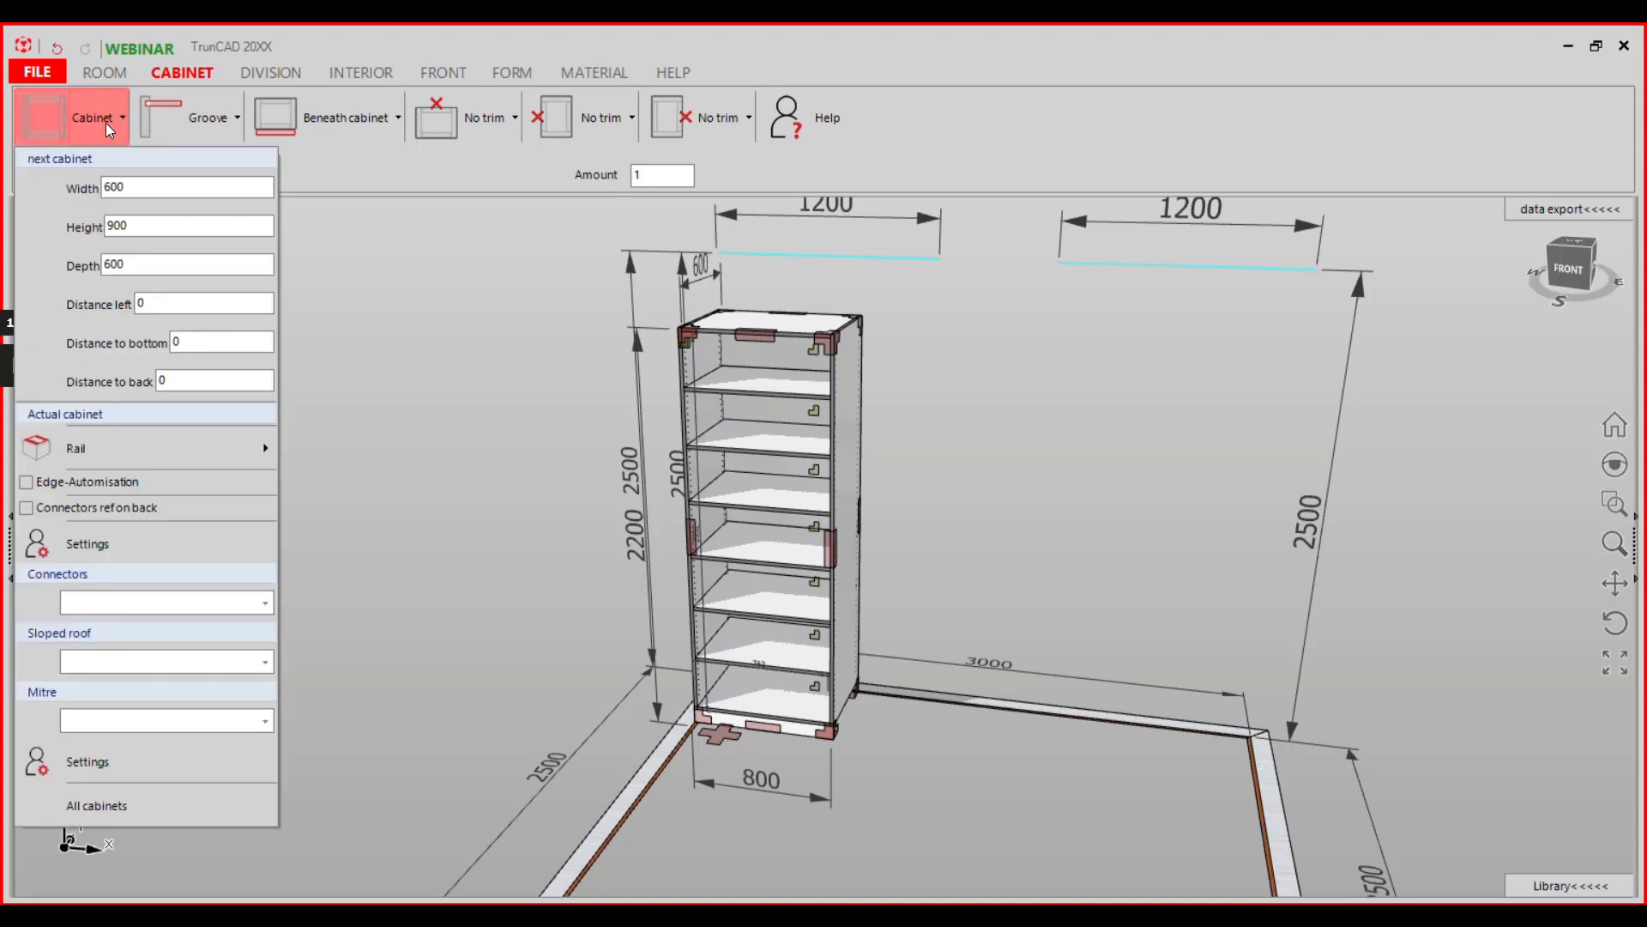
{"action": "mouse_move", "coordinate": [168, 761]}
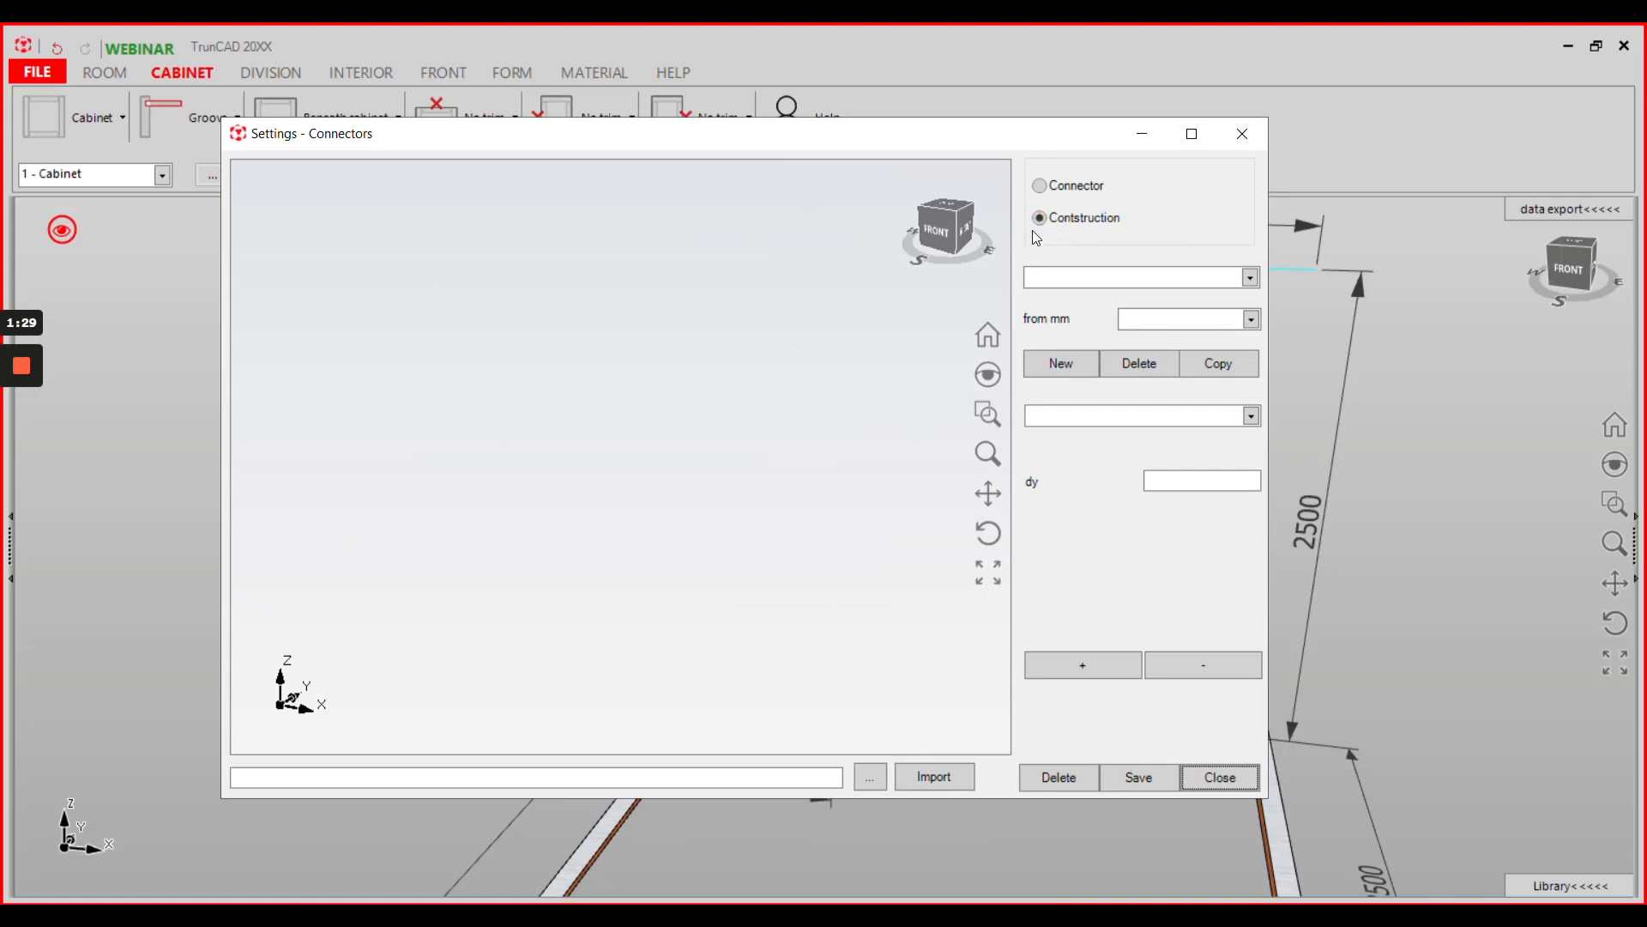
{"action": "left_click", "coordinate": [1249, 278]}
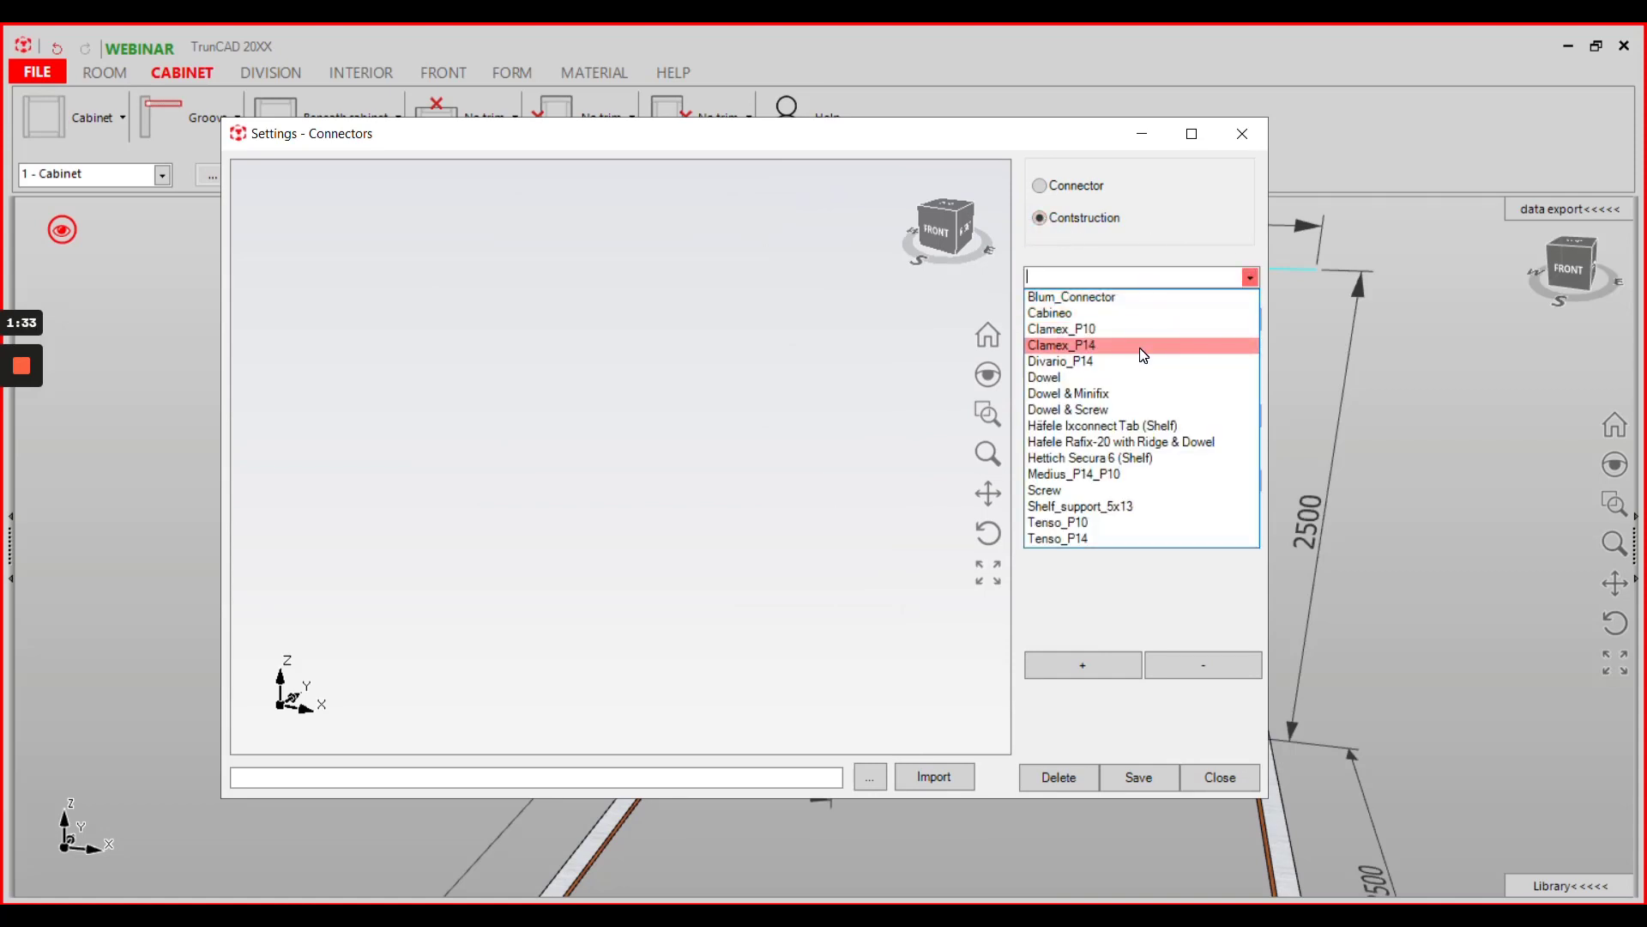
{"action": "left_click", "coordinate": [1062, 345]}
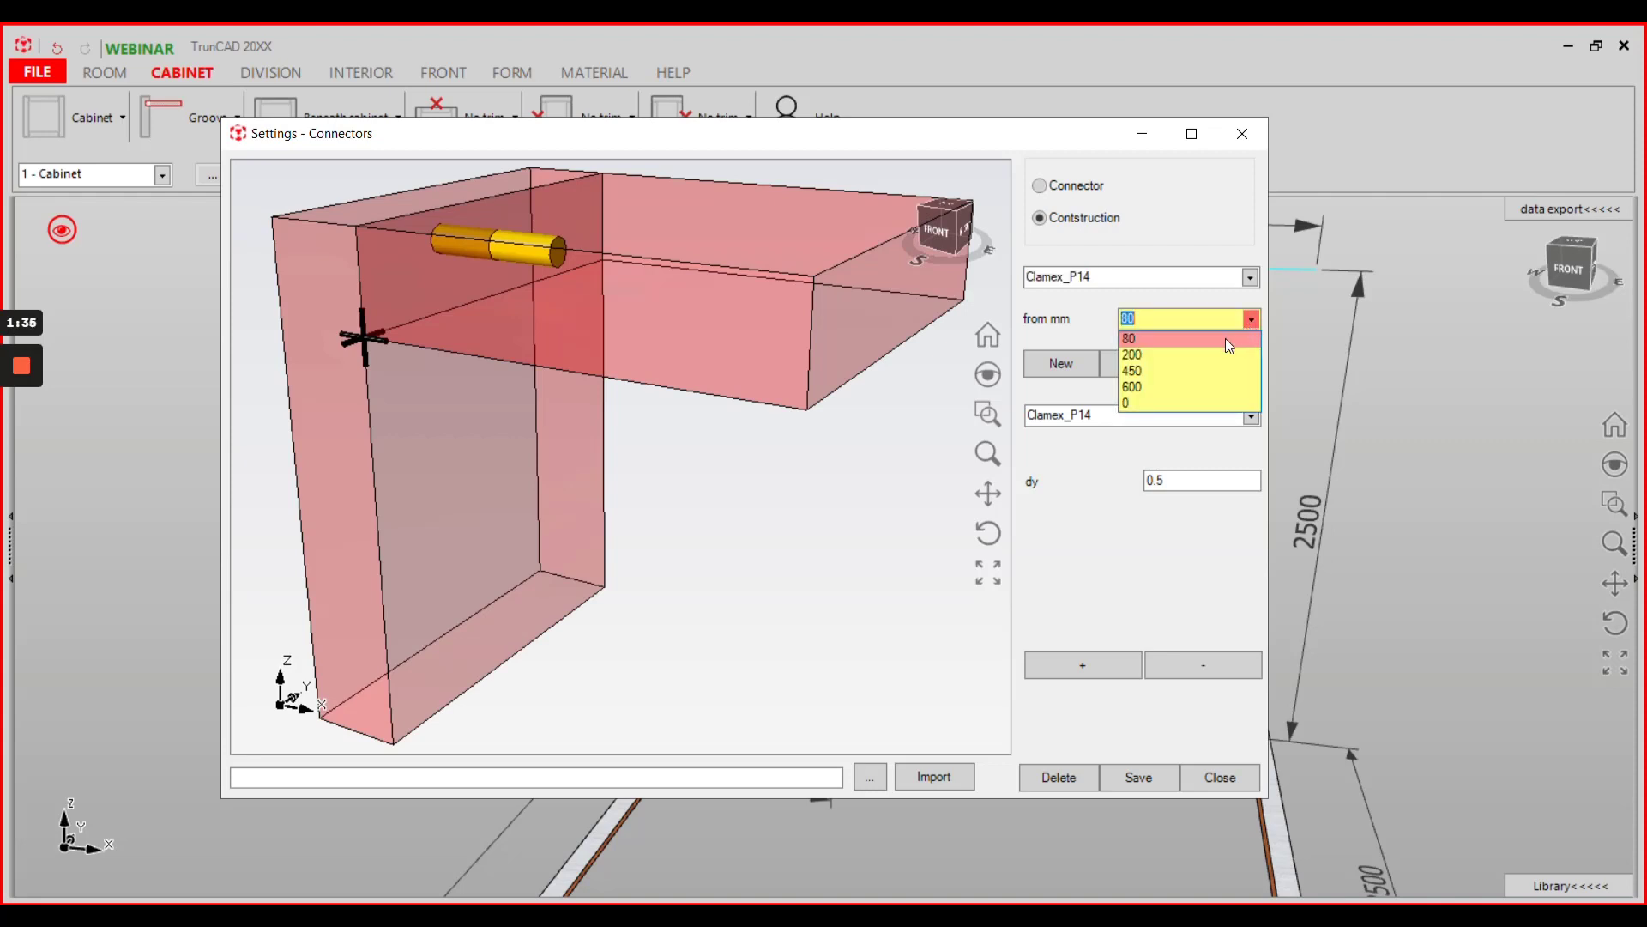
{"action": "left_click", "coordinate": [1132, 402]}
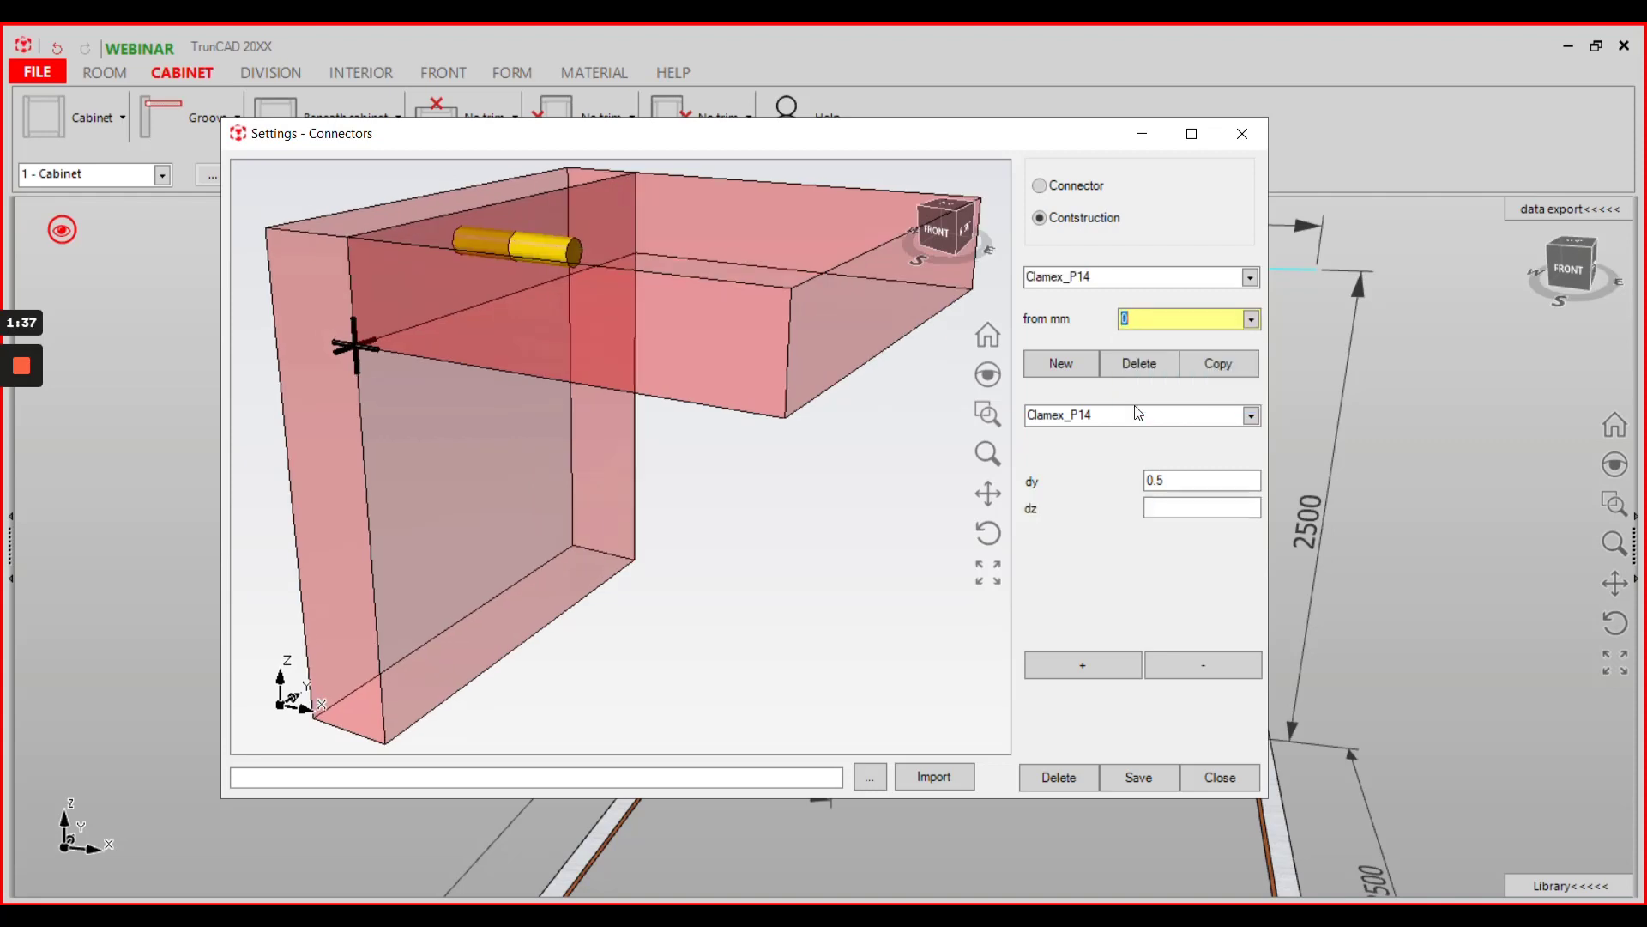